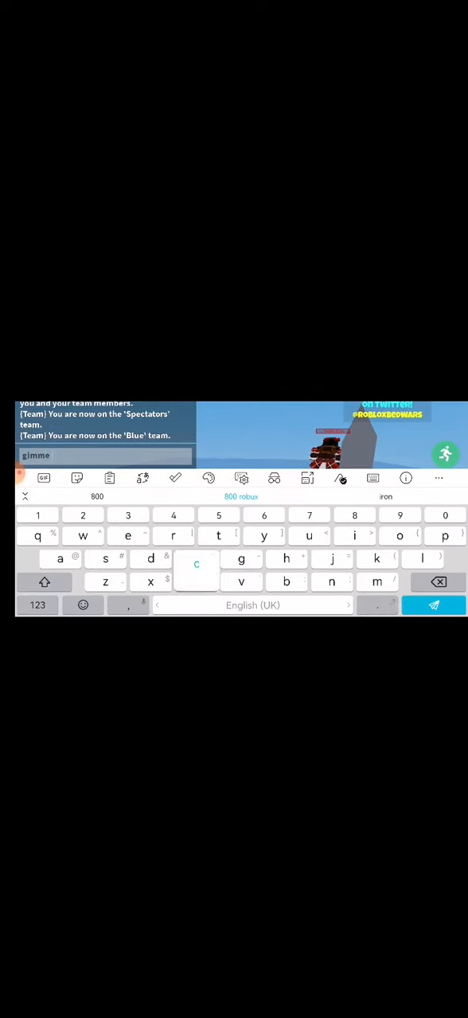
Step: Compose the team chat message "gimme cohost so" asking for cohost
text(cohost so)
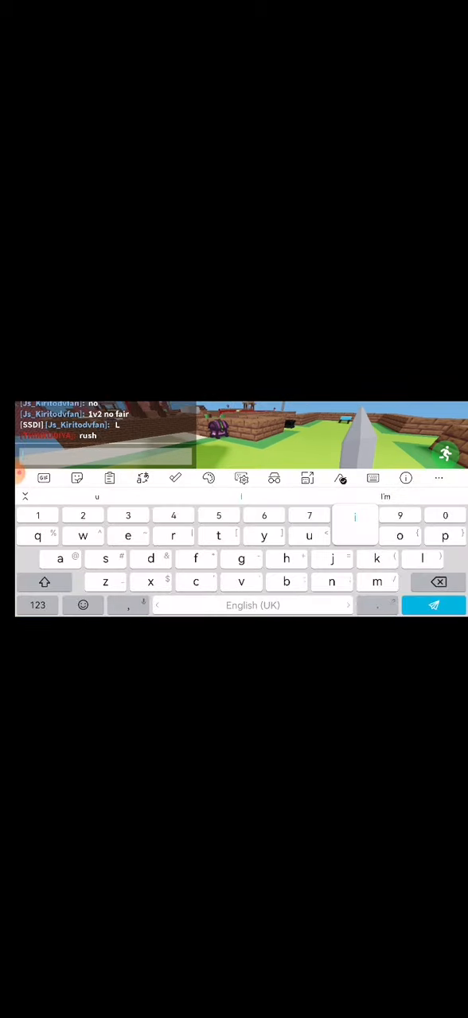
Step: Compose the chat warning "if u rush ur de" to the rushing player
text(if u rush ur de)
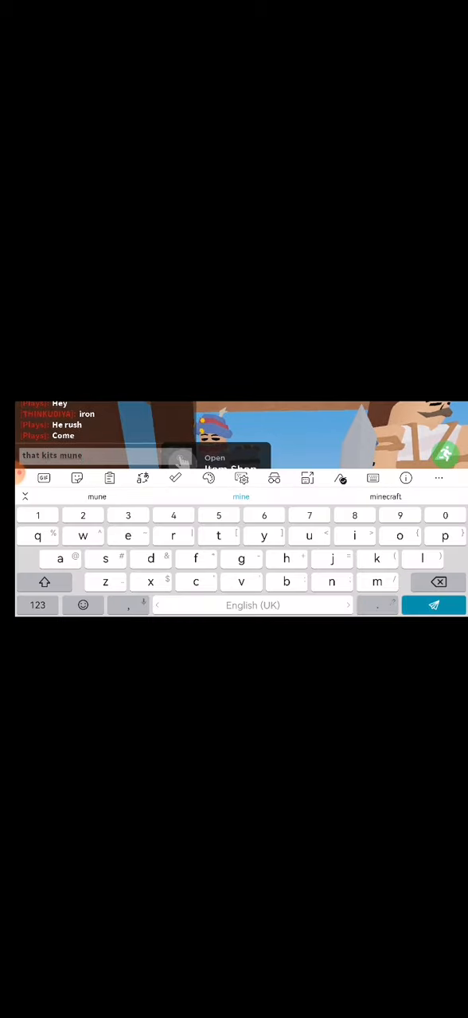
Step: Send the chat message "that kits mine" to the other players
click(433, 604)
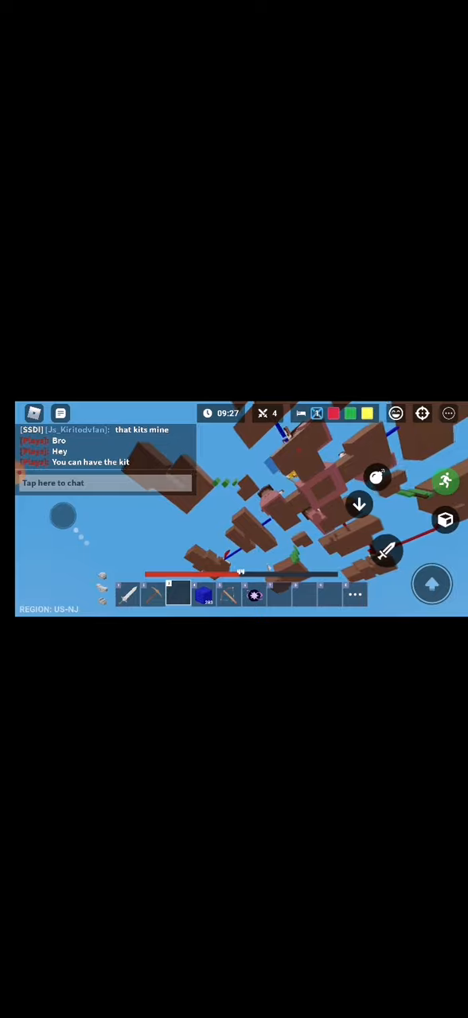